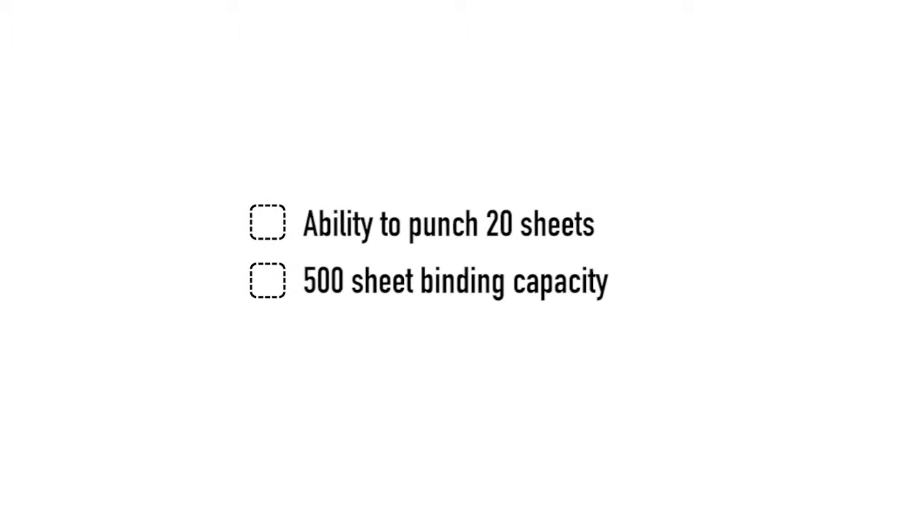
# Check off the 'Ability to punch 20 sheets' and '500 sheet binding capacity' checklist items.
pyautogui.click(267, 224)
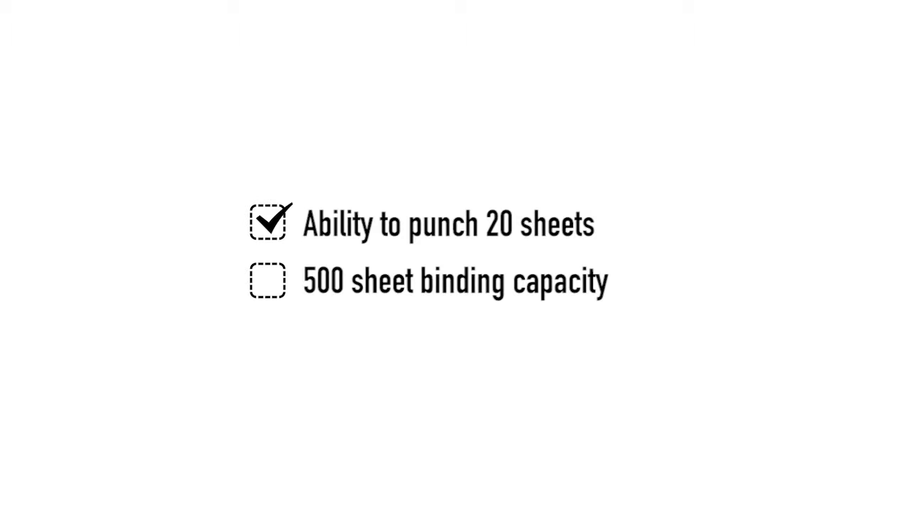
pyautogui.click(268, 280)
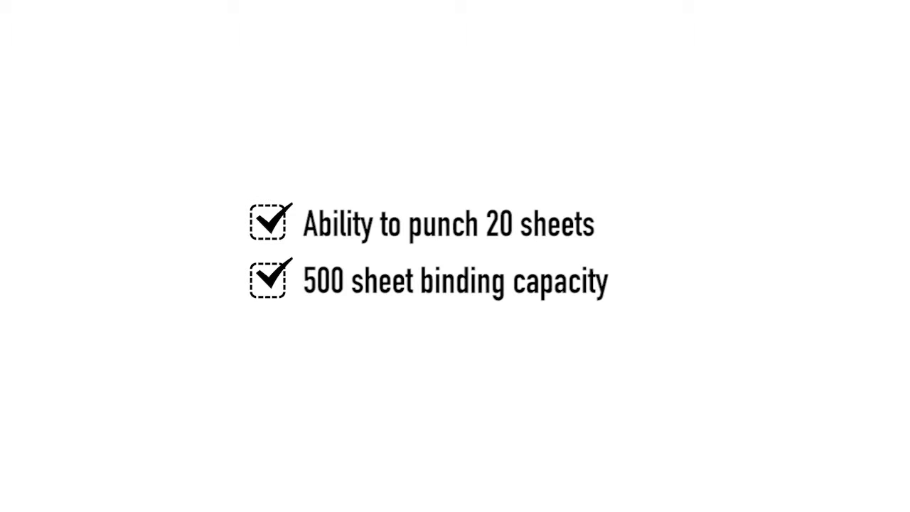